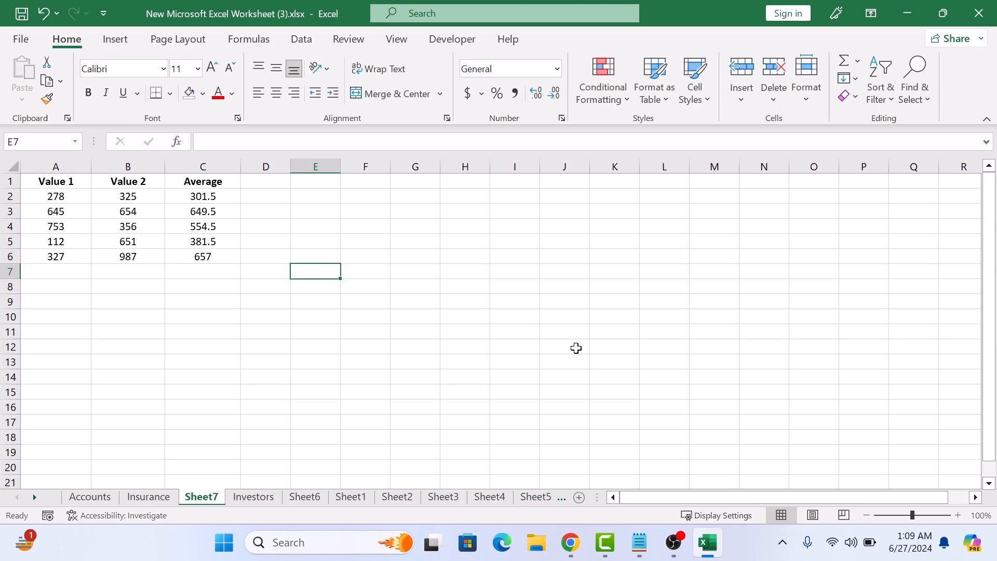
pyautogui.moveTo(234, 27)
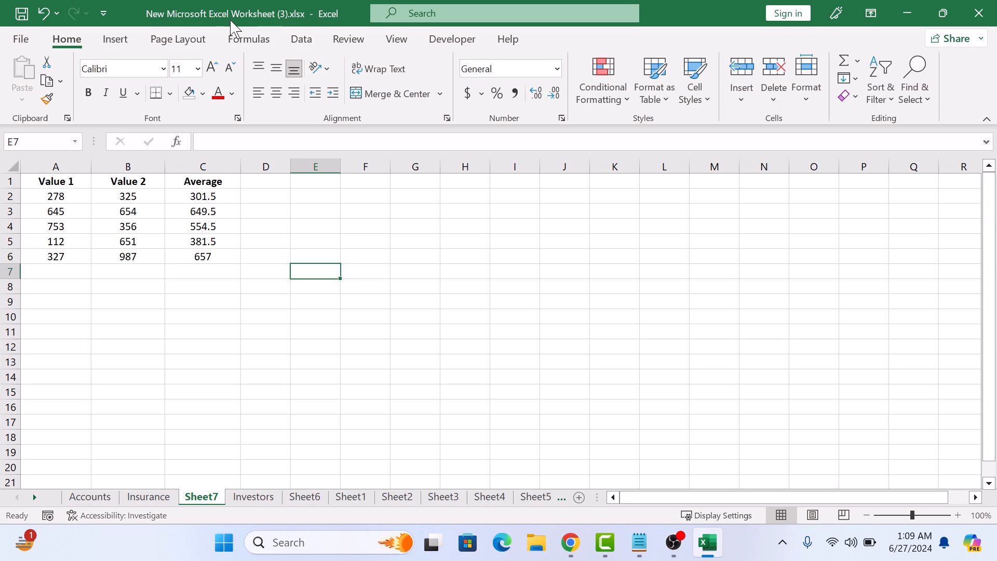
# Hide the sheet's gridlines from the View ribbon, then show them again
pyautogui.click(396, 39)
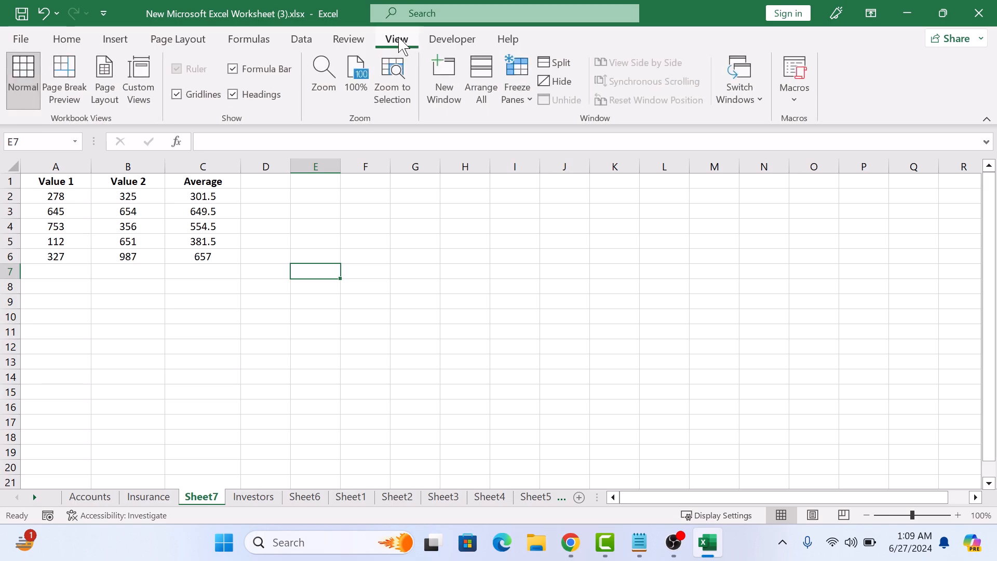
pyautogui.moveTo(139, 80)
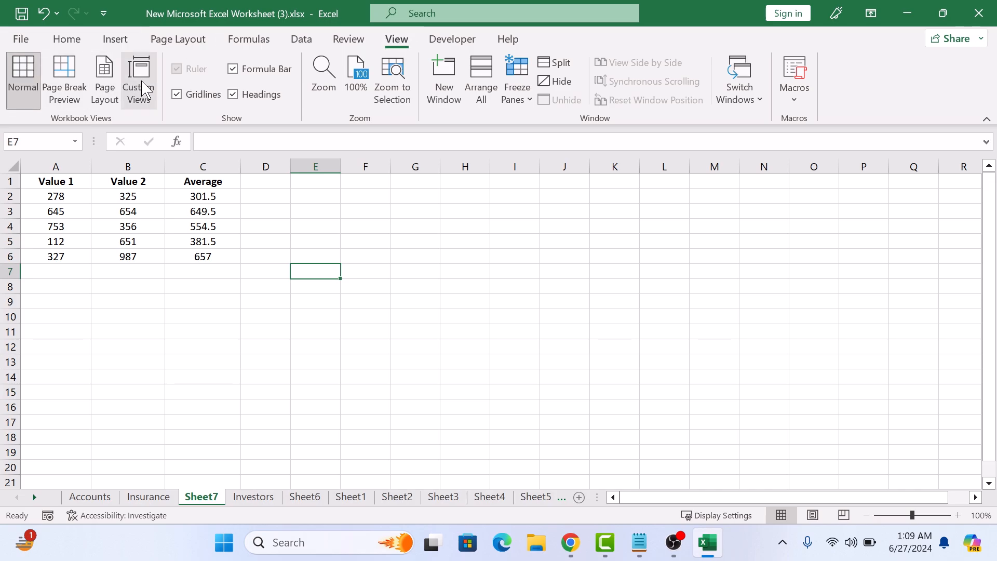
pyautogui.click(177, 95)
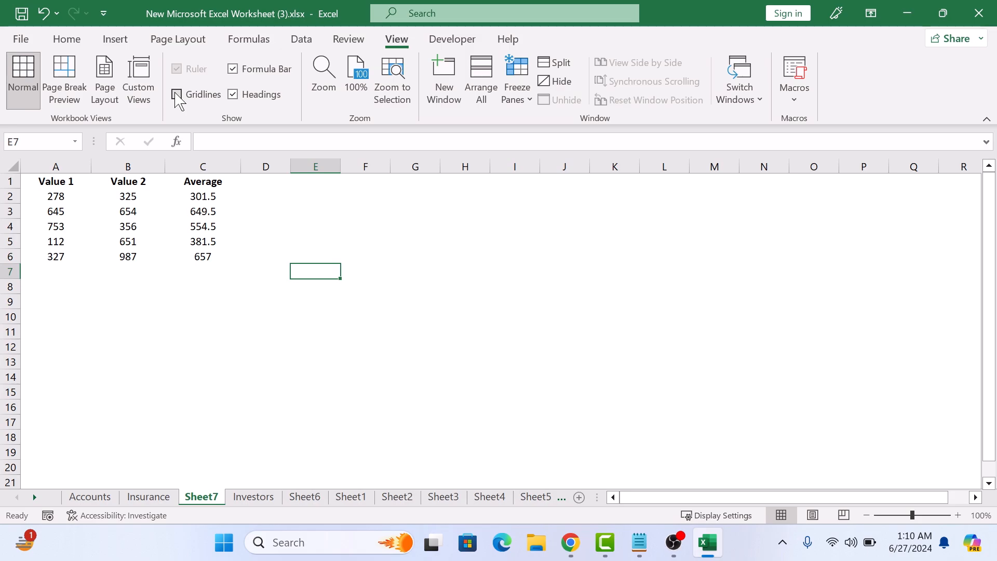
pyautogui.click(177, 95)
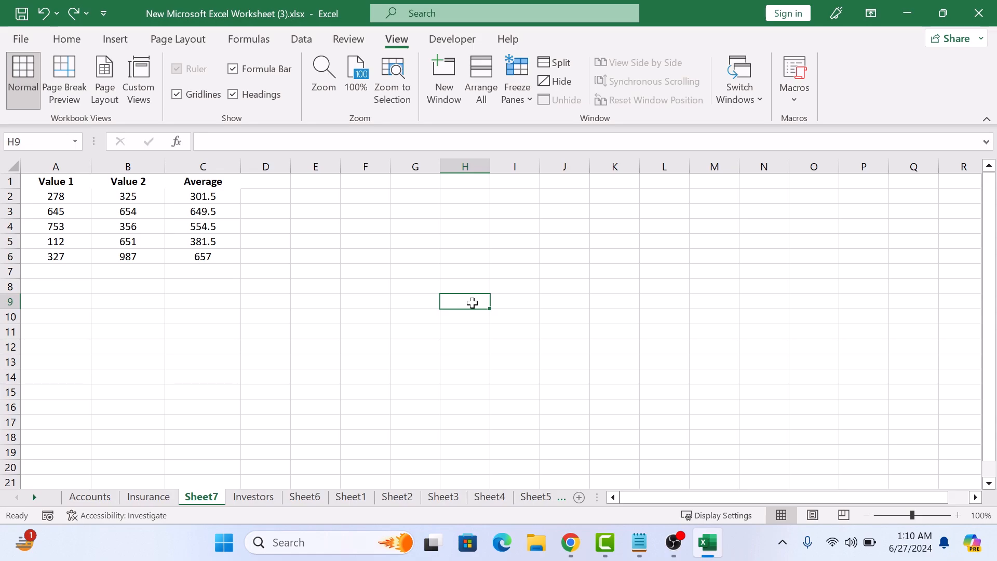
pyautogui.moveTo(223, 260)
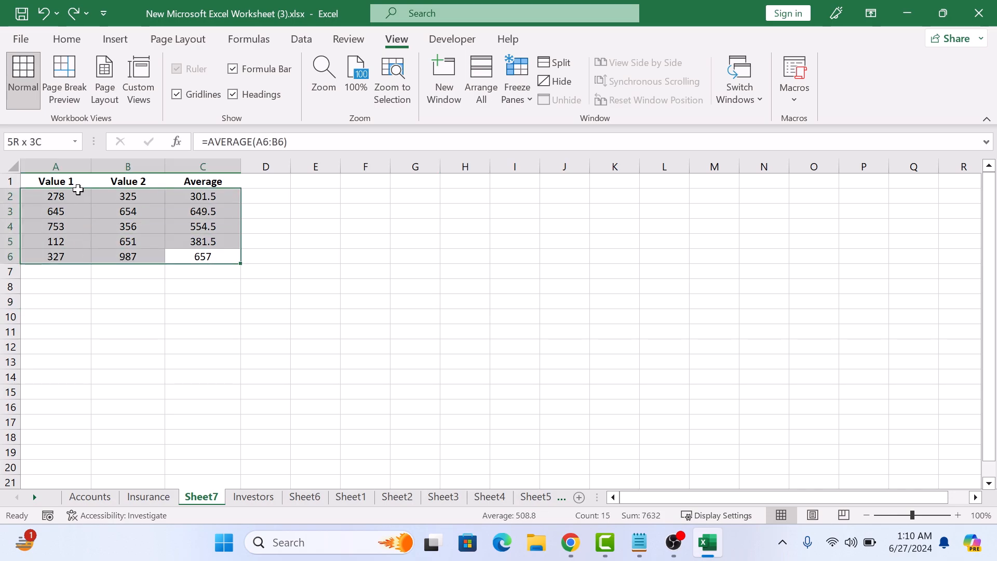
# Select the data range A1:C6 for formatting
pyautogui.click(202, 256)
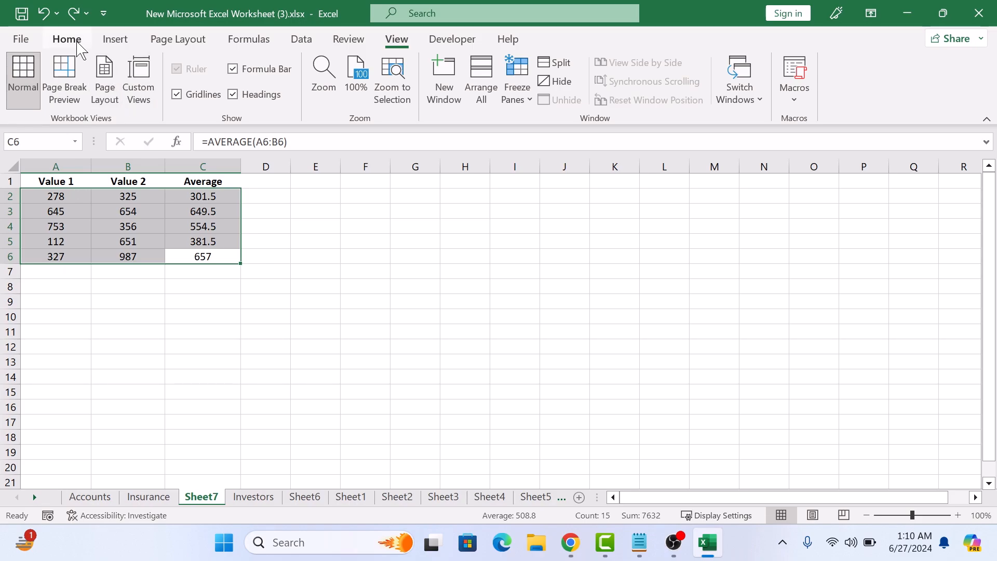
# Fill A1:C6 with white so gridlines vanish inside the data range
pyautogui.click(66, 38)
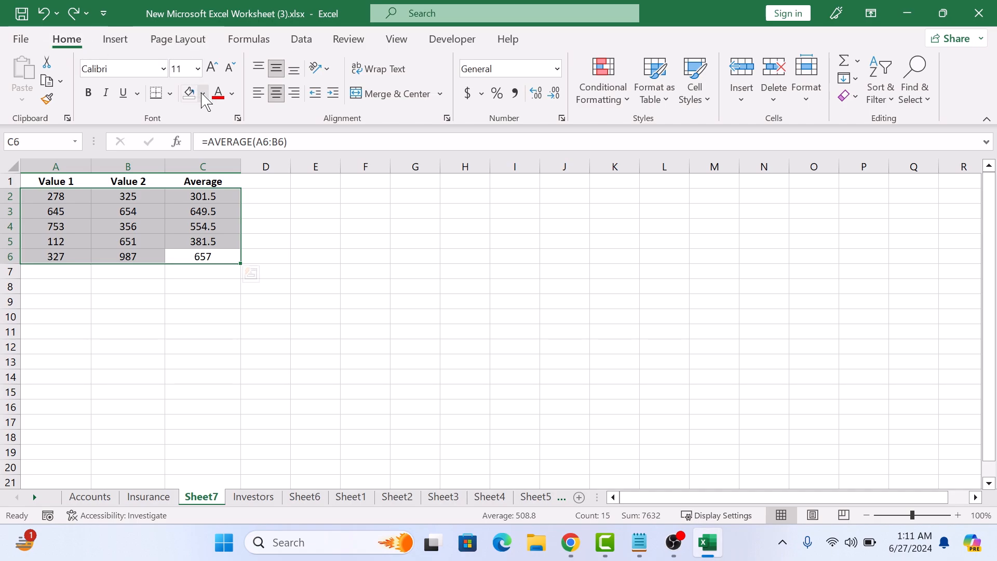
pyautogui.click(203, 93)
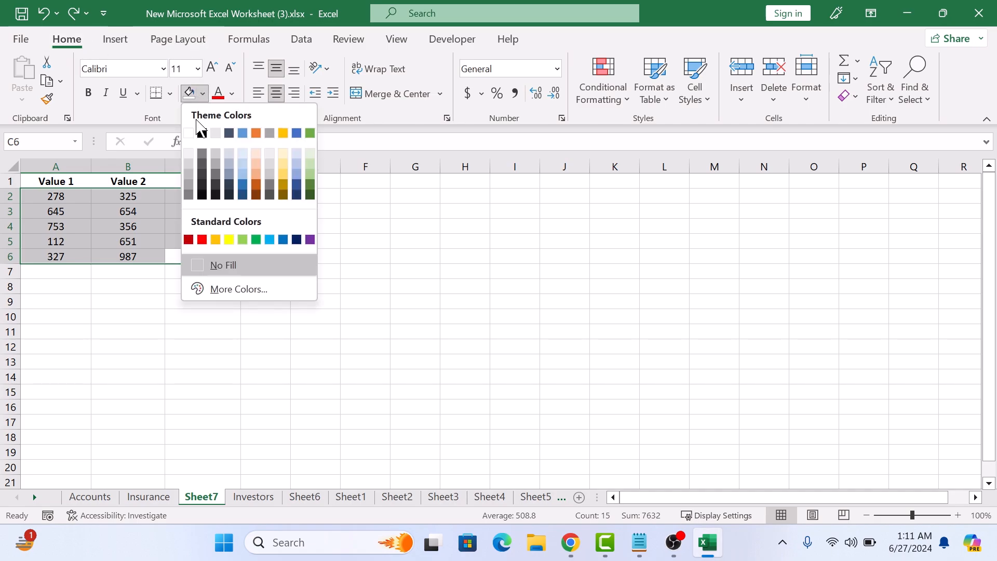
pyautogui.moveTo(189, 133)
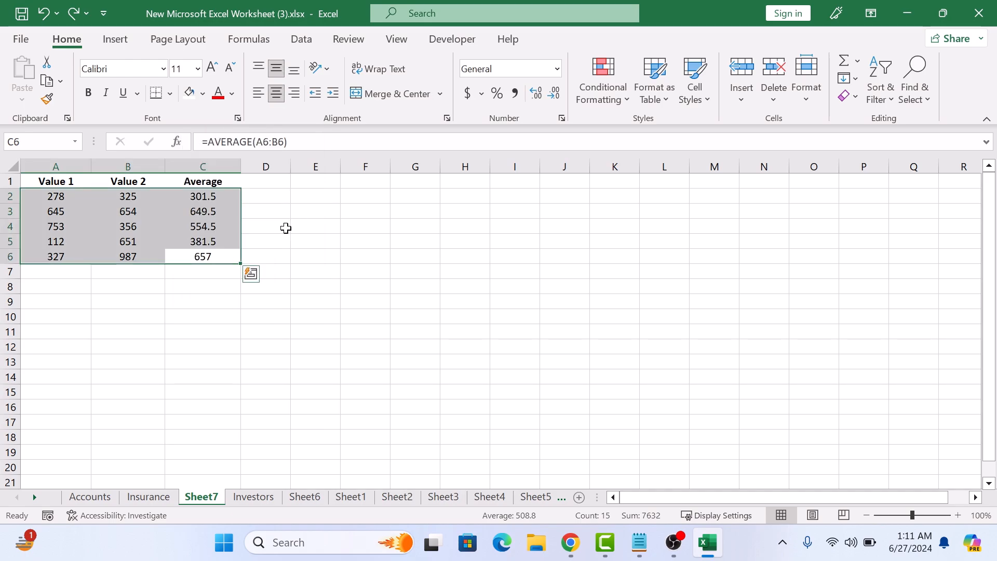
pyautogui.click(264, 225)
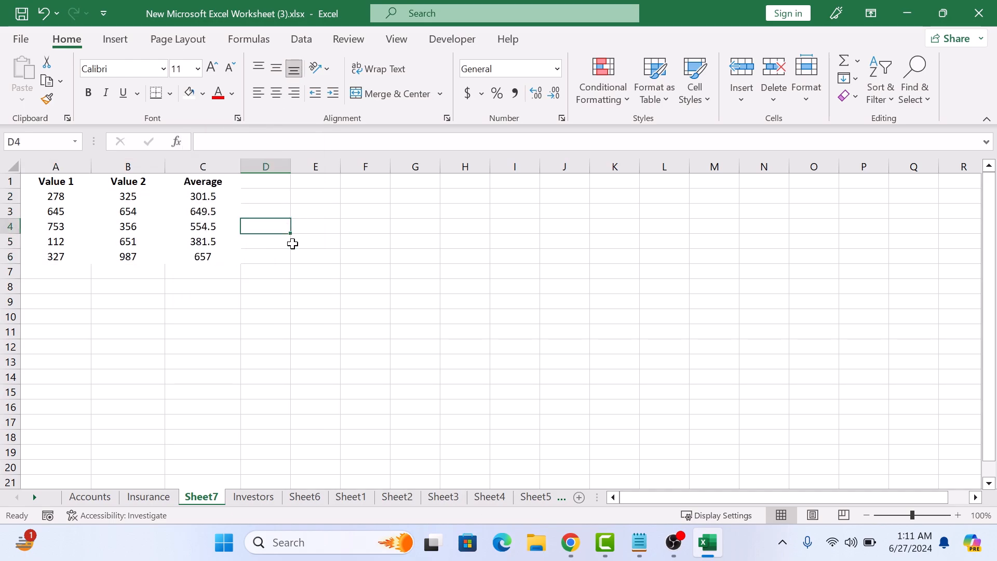